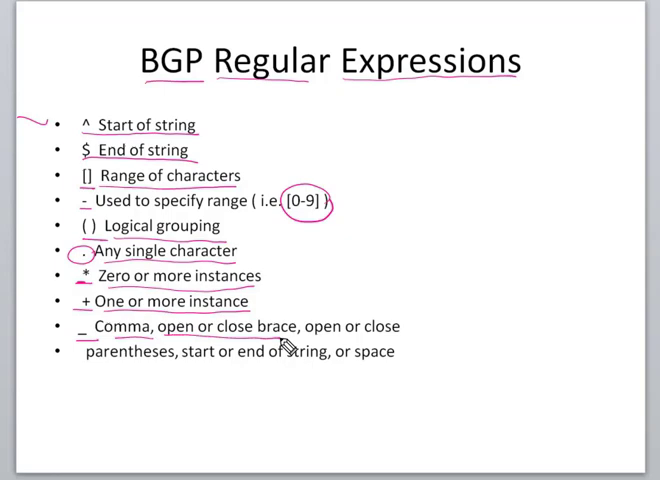
{"action": "mouse_move", "coordinate": [95, 378]}
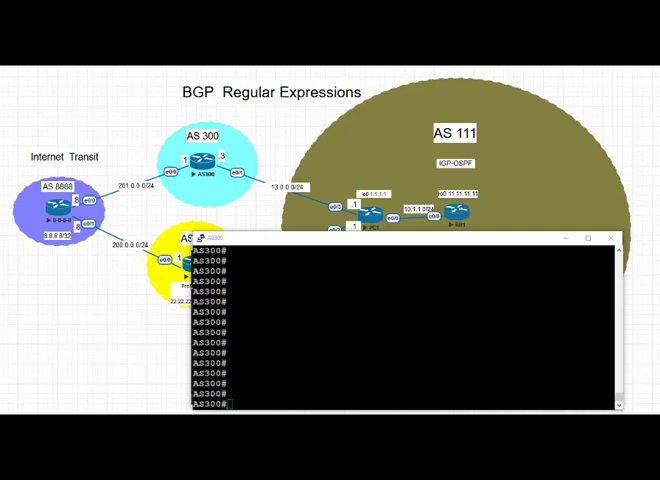
{"action": "mouse_move", "coordinate": [565, 90]}
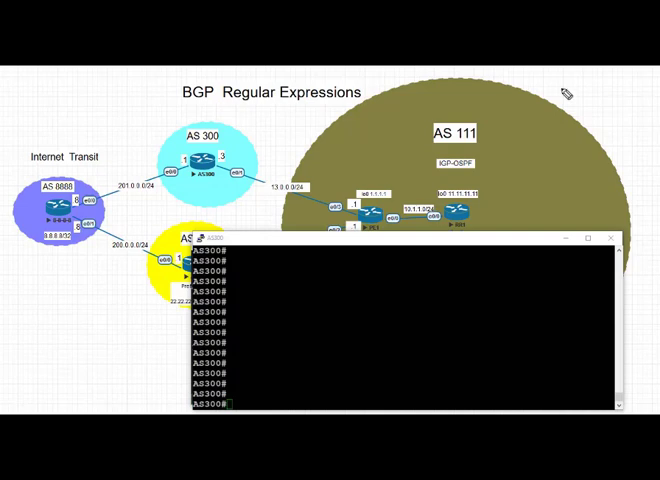
{"action": "mouse_move", "coordinate": [48, 200]}
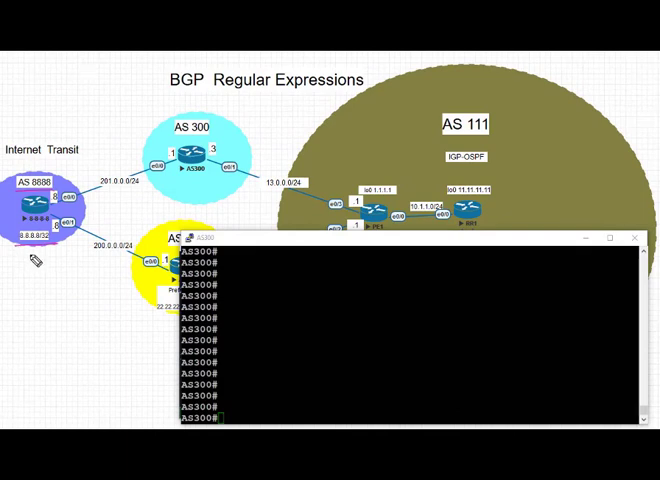
{"action": "mouse_move", "coordinate": [32, 274]}
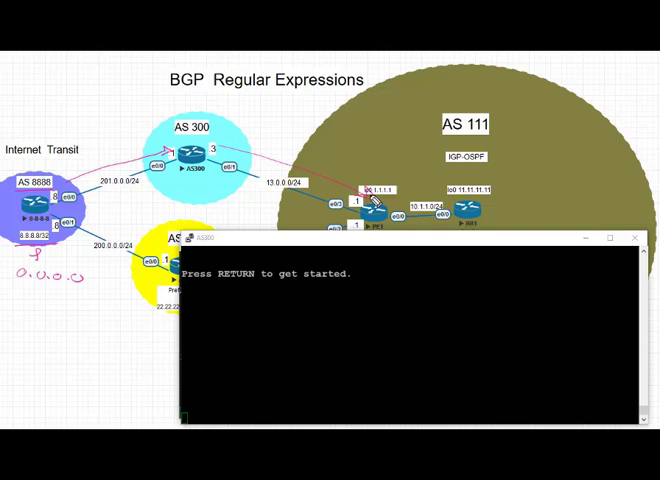
{"action": "mouse_move", "coordinate": [435, 100]}
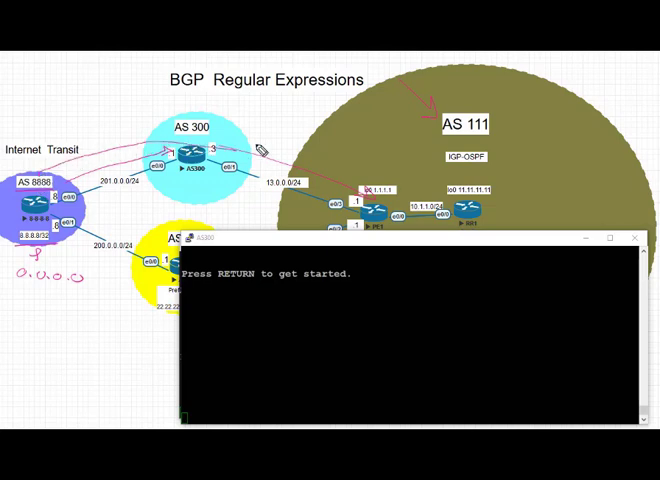
{"action": "mouse_move", "coordinate": [335, 117]}
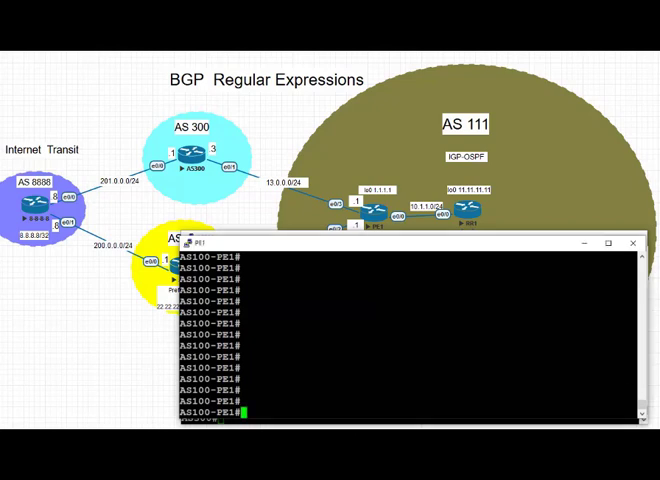
Step: Run 'sh ip bgp' on PE1, showing 0.0.0.0 and 8.8.8.8/32 via path 300 8888
{"action": "type", "text": "sh ip bgp"}
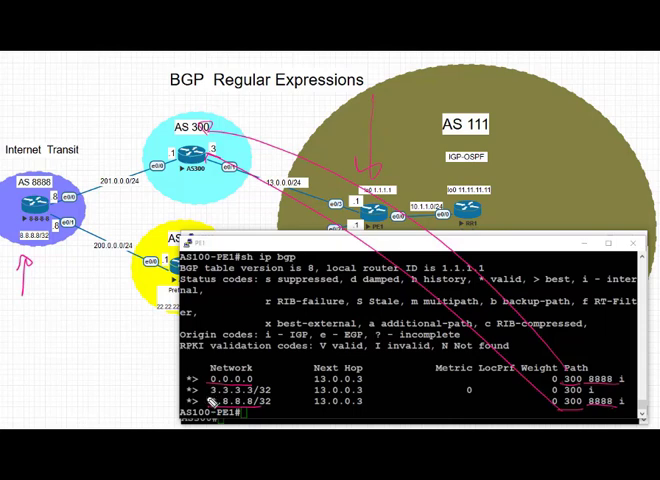
{"action": "left_click_drag", "start_coordinate": [200, 392], "coordinate": [280, 392]}
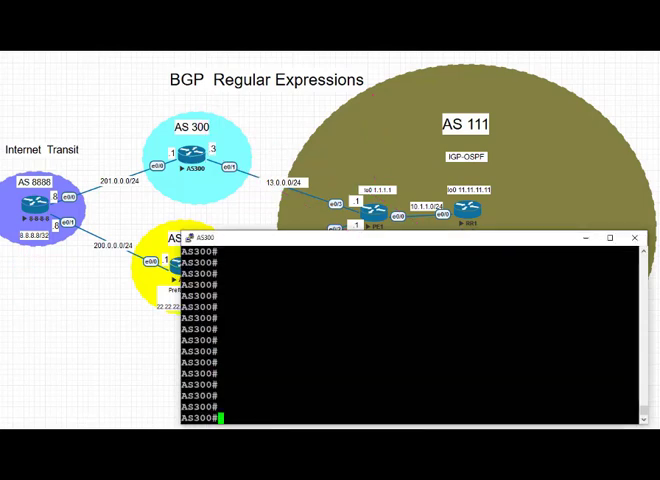
Step: Enter config mode on AS300 and create as-path access-list 1 permitting ^$
{"action": "type", "text": "conf t"}
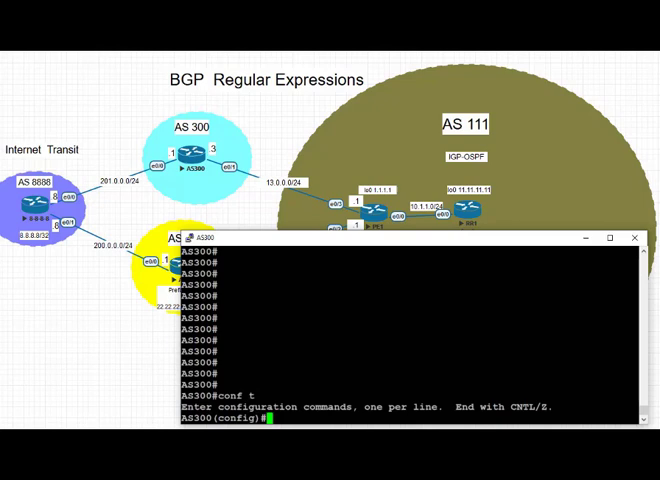
{"action": "type", "text": "ip as-path"}
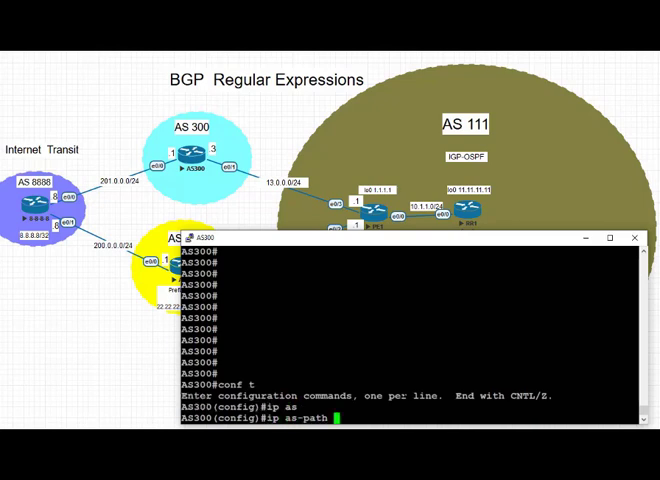
{"action": "type", "text": "access-list 1 permit"}
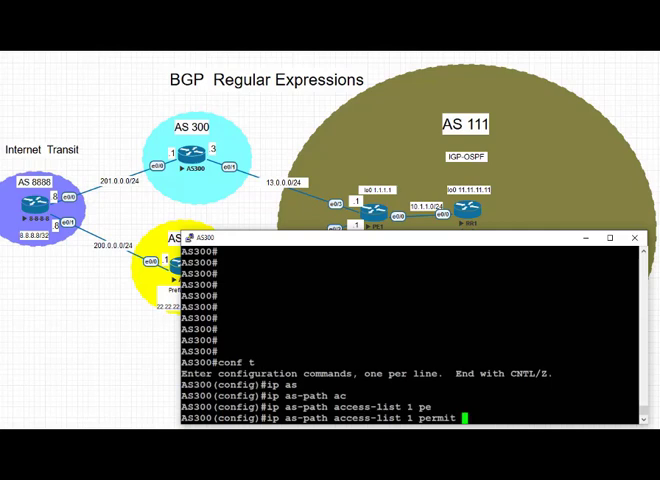
{"action": "type", "text": "^$"}
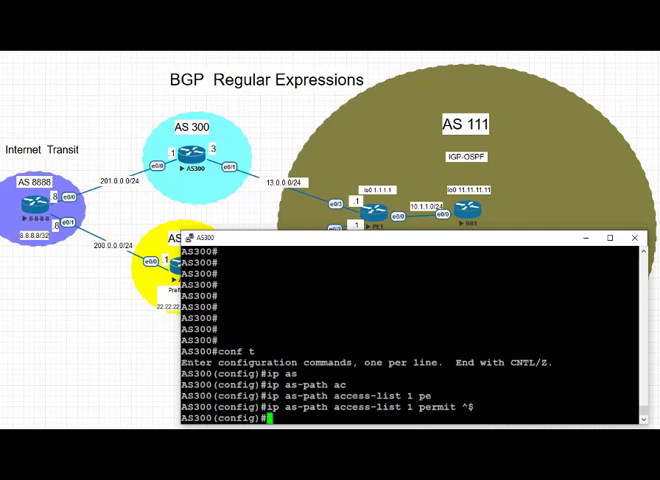
Step: Create route-map BGP-RX permit 10 matching as-path 1, then enter router bgp 300
{"action": "type", "text": "route-map"}
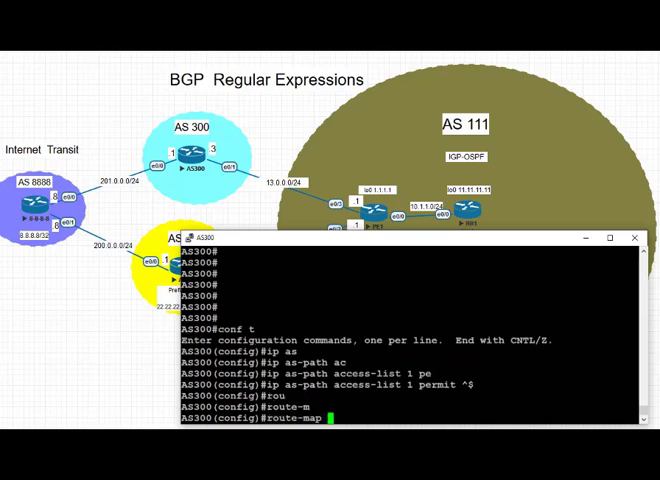
{"action": "type", "text": "BGP-RX permit"}
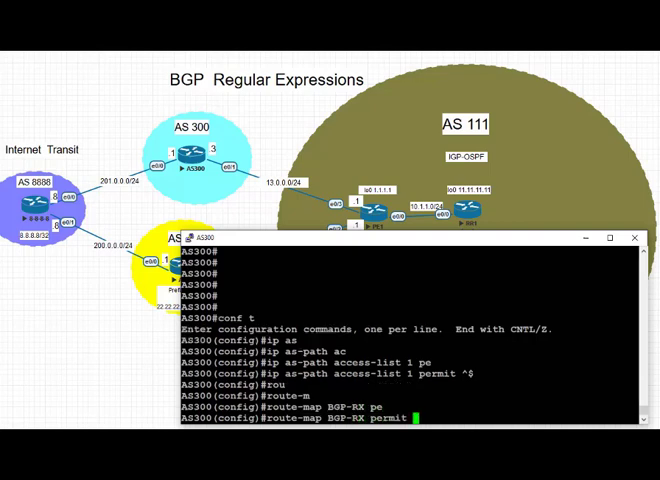
{"action": "type", "text": "10"}
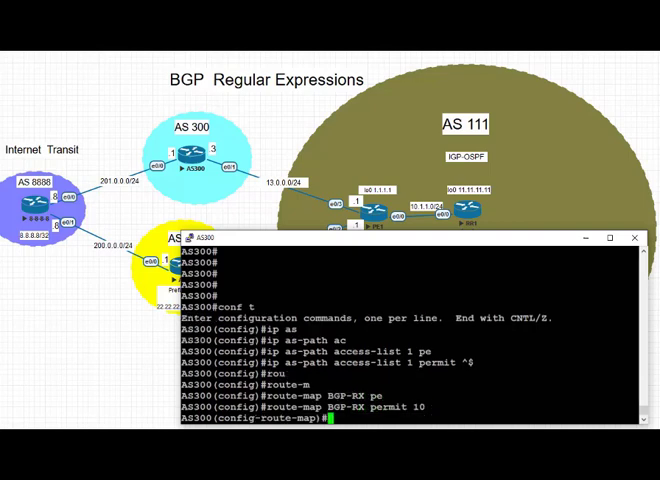
{"action": "type", "text": "ma"}
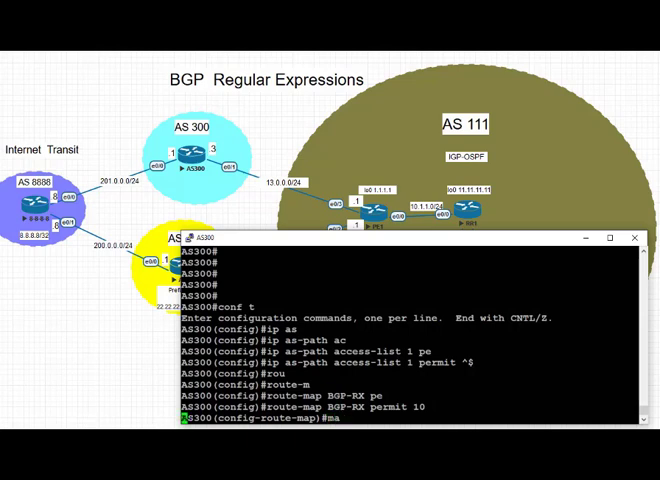
{"action": "type", "text": "match as-path 1"}
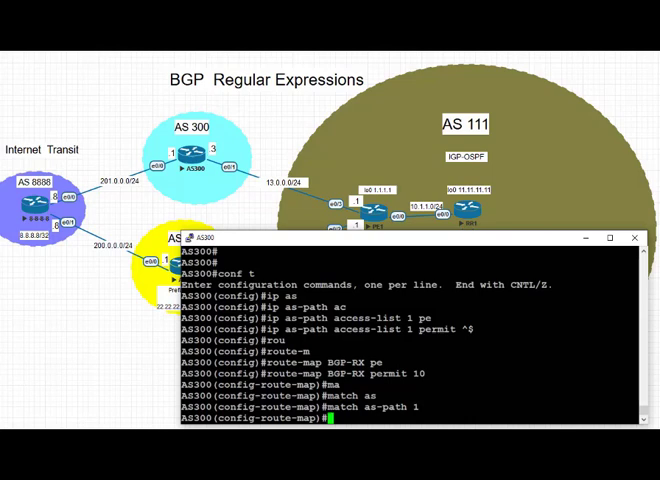
{"action": "type", "text": "router bgp 300"}
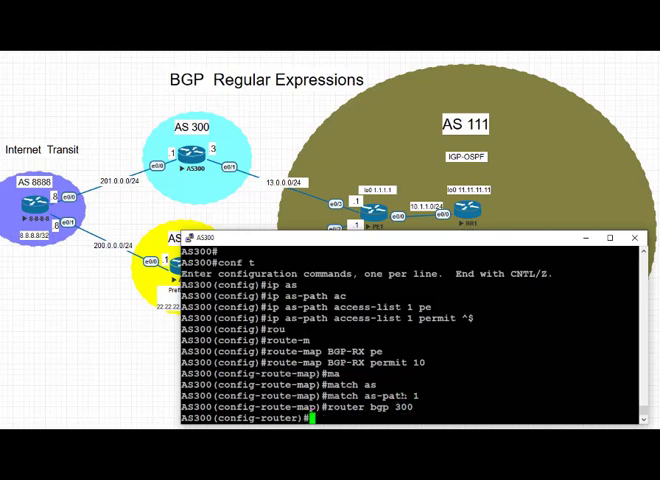
Step: Add 'neighbor 13.0.0.1 route-map BGP-RX out' under router bgp 300
{"action": "type", "text": "neighbor"}
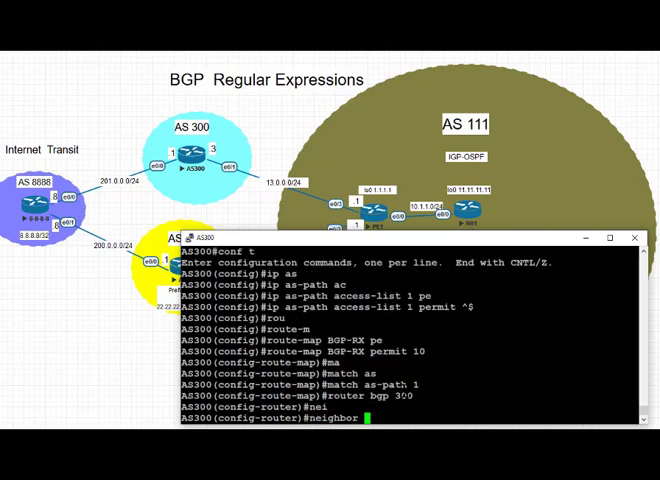
{"action": "type", "text": "13."}
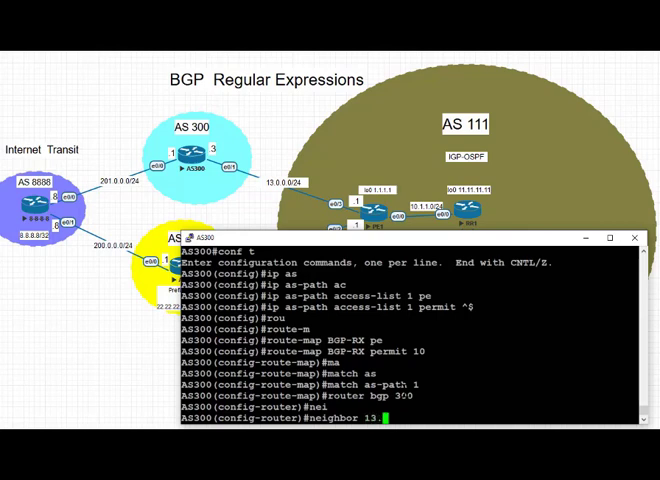
{"action": "type", "text": ".0.0.1"}
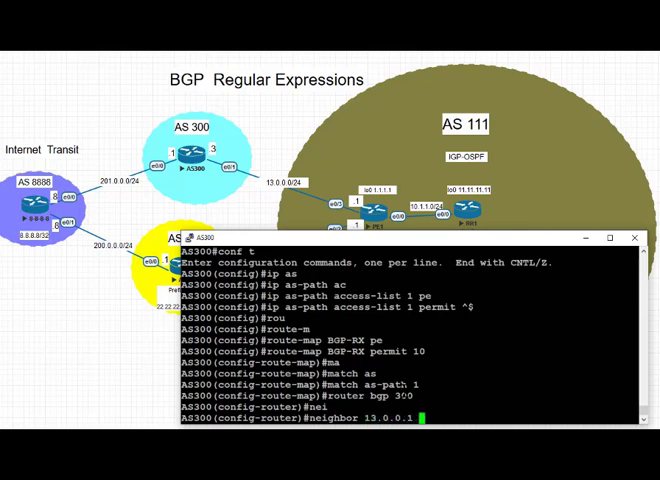
{"action": "type", "text": "route-map"}
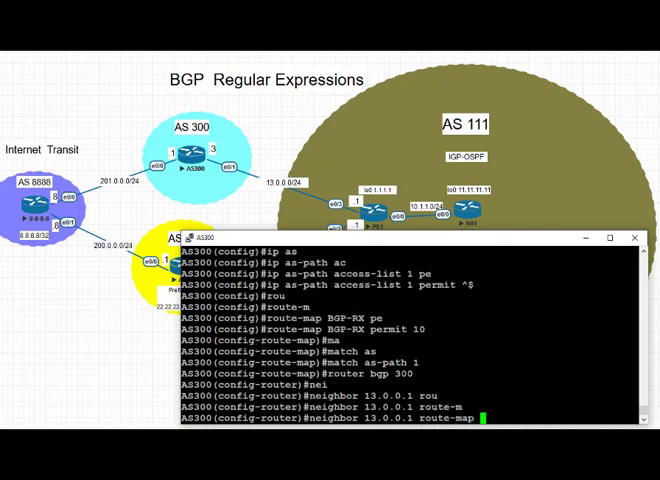
{"action": "type", "text": "BGP-"}
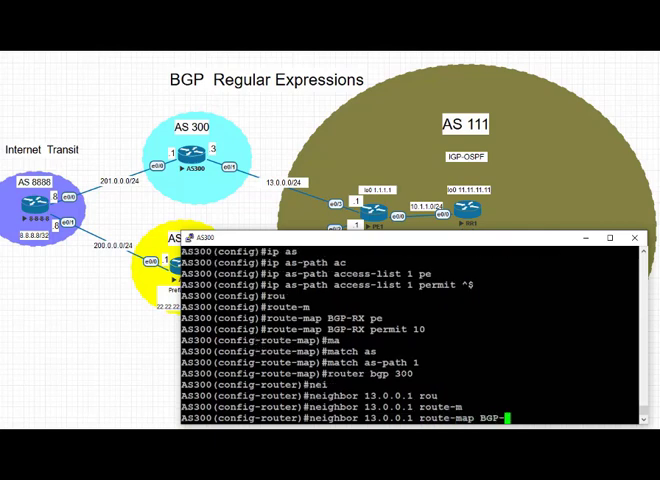
{"action": "type", "text": "ou"}
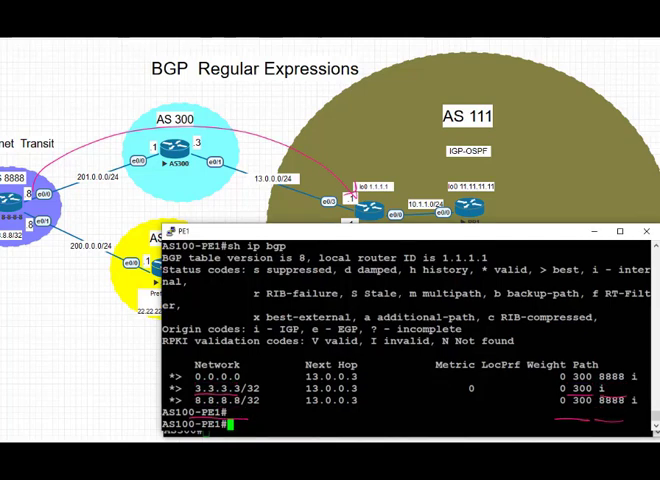
Step: Run 'sh ip bgp' on PE1 to confirm only 3.3.3.3/32 via path 300 remains
{"action": "type", "text": "sh ip bgp"}
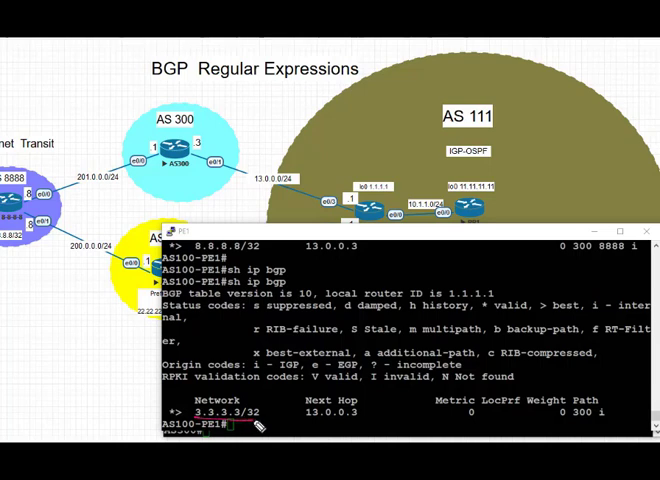
{"action": "mouse_move", "coordinate": [188, 136]}
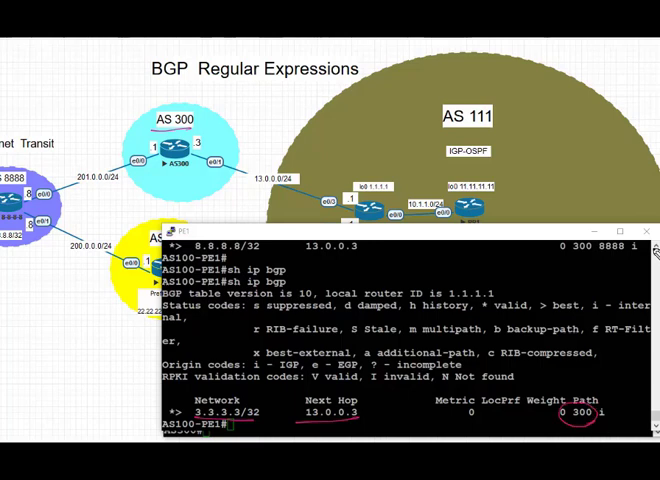
{"action": "mouse_move", "coordinate": [632, 298]}
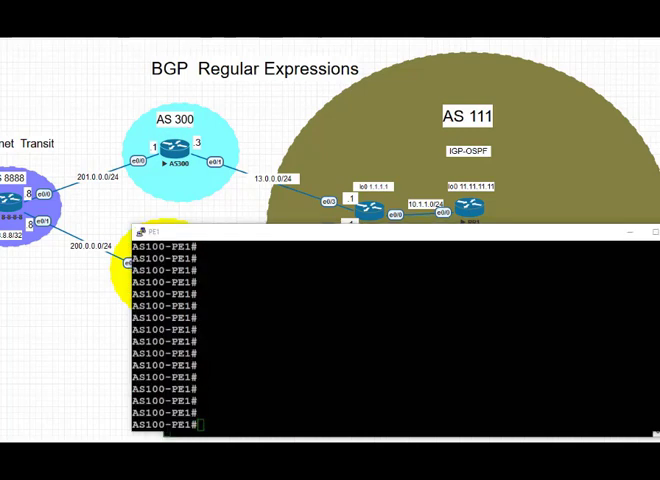
Step: Focus the PE1 router console window
{"action": "left_click", "coordinate": [628, 234]}
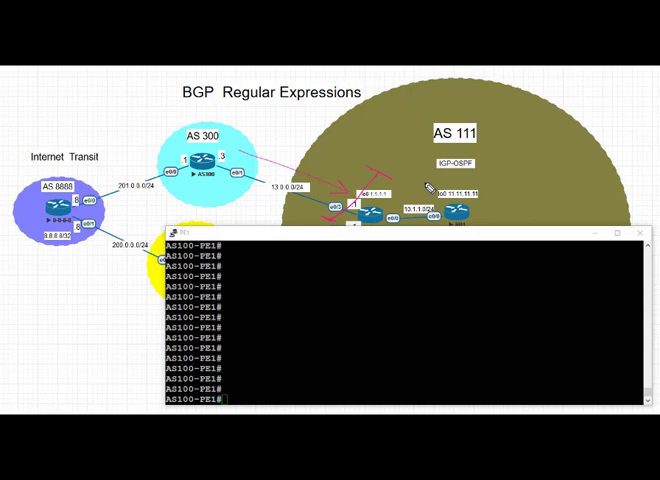
{"action": "mouse_move", "coordinate": [28, 118]}
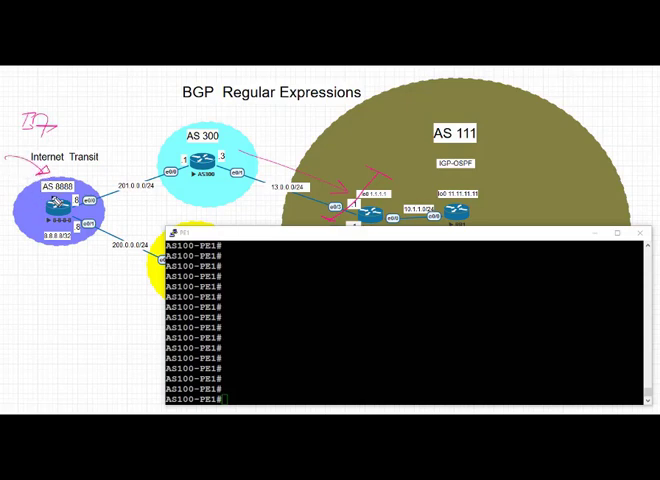
{"action": "mouse_move", "coordinate": [78, 247]}
{"action": "type", "text": "conf t"}
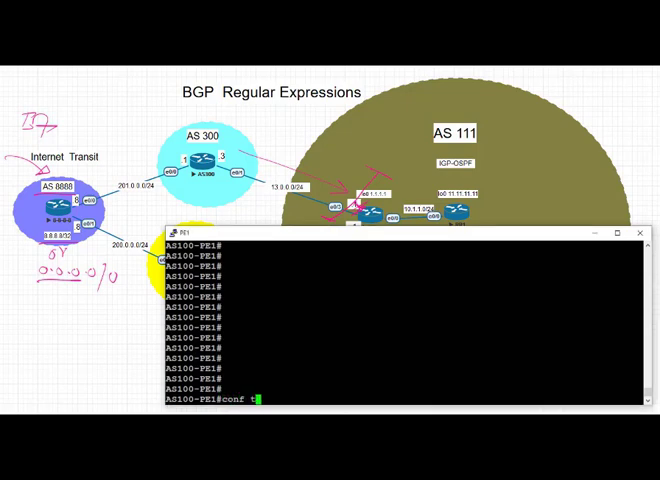
Step: Add as-path access-list 2 entries 'deny _8888_' and 'permit .*' on PE1
{"action": "type", "text": "ip as-path access-list"}
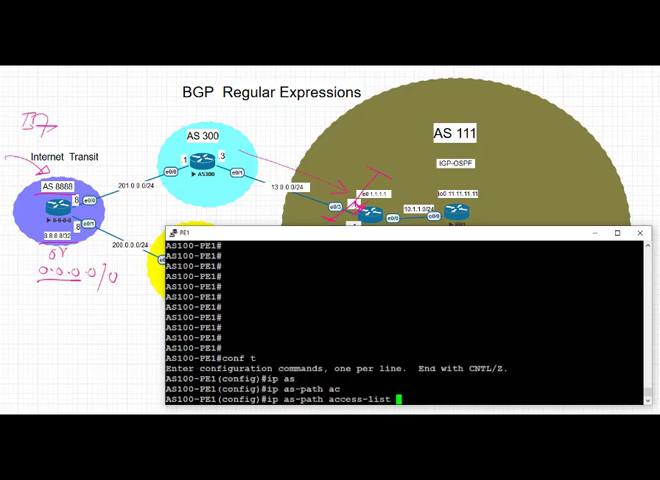
{"action": "type", "text": "2"}
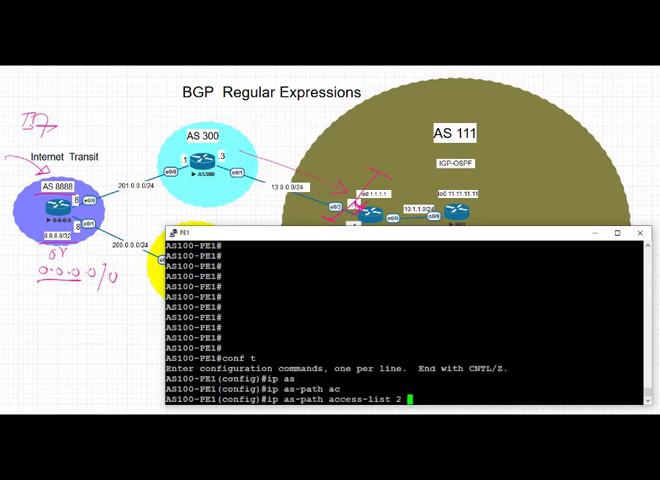
{"action": "type", "text": "deny"}
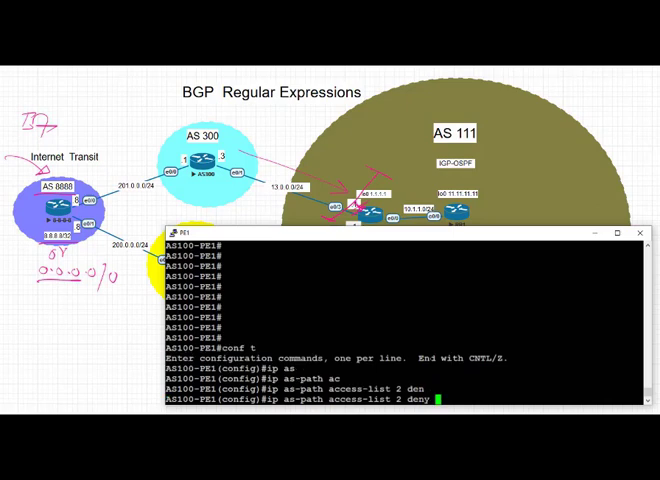
{"action": "type", "text": "8"}
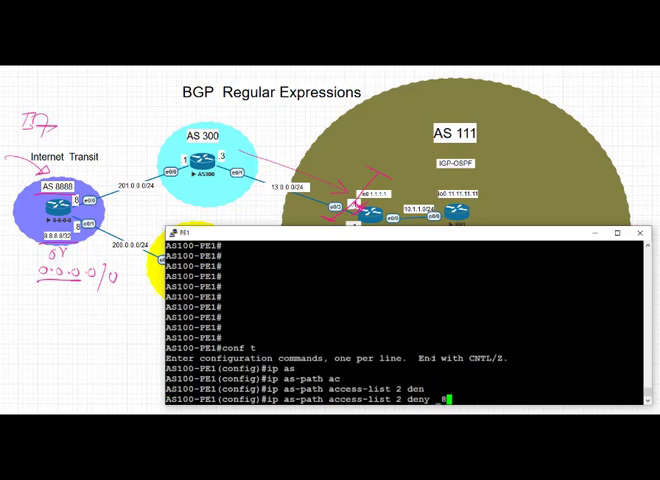
{"action": "type", "text": "8888_"}
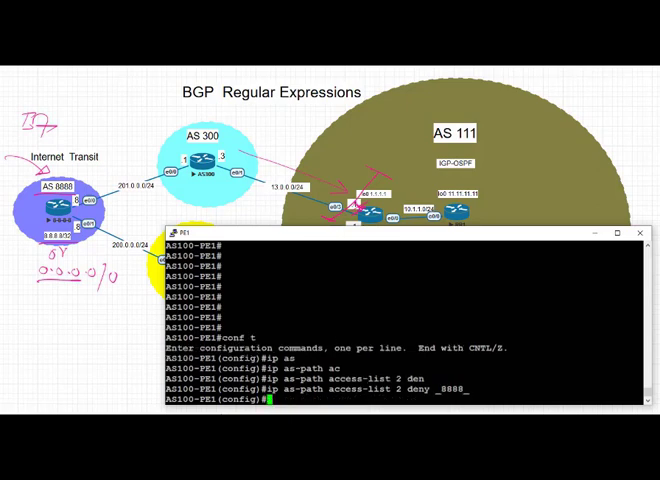
{"action": "type", "text": "ip as-path access-list 2"}
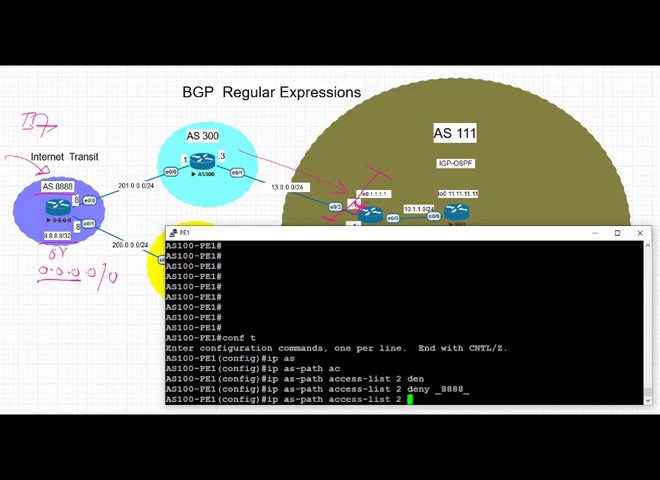
{"action": "type", "text": "ip as-path access-list 2 permit"}
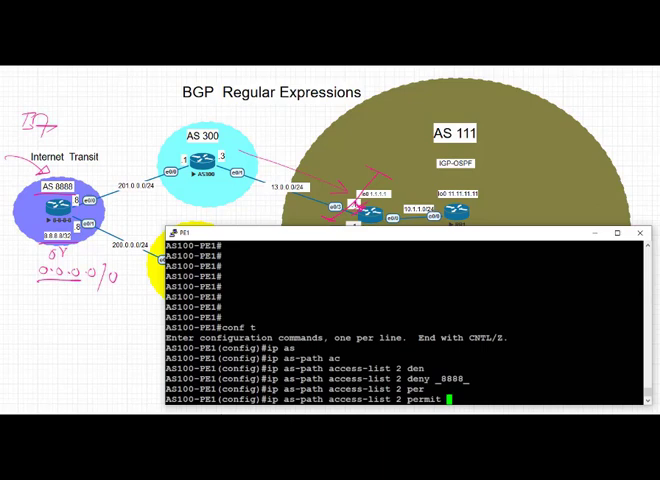
{"action": "type", "text": "_."}
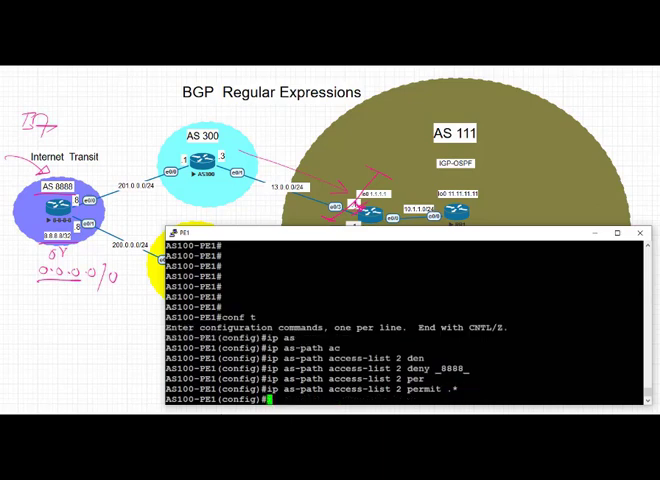
Step: Under router bgp 100, add 'neighbor 13.0.0.3 filter-list 2 in', then check the BGP table
{"action": "type", "text": "router"}
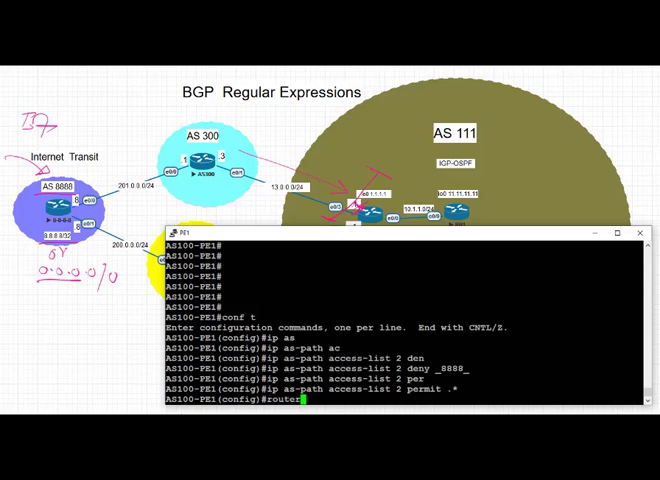
{"action": "type", "text": "bgp 100"}
{"action": "type", "text": "n"}
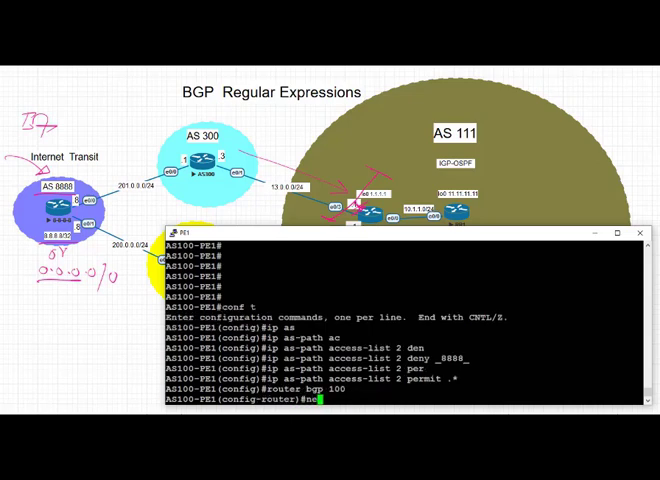
{"action": "type", "text": "eighbor 13.0."}
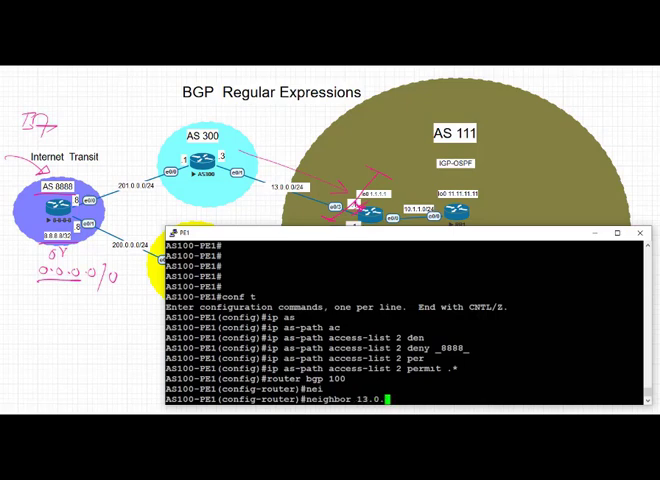
{"action": "type", "text": "0.3"}
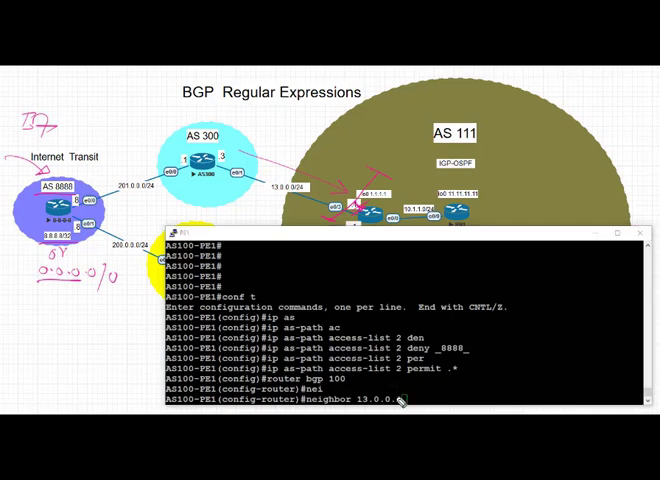
{"action": "type", "text": "3"}
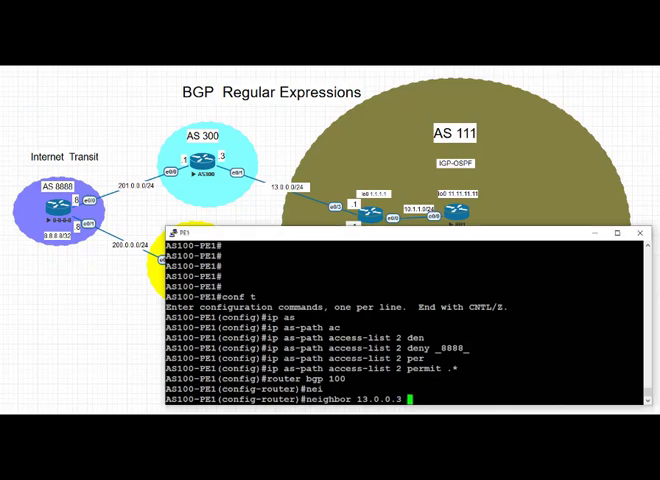
{"action": "type", "text": "filter-list"}
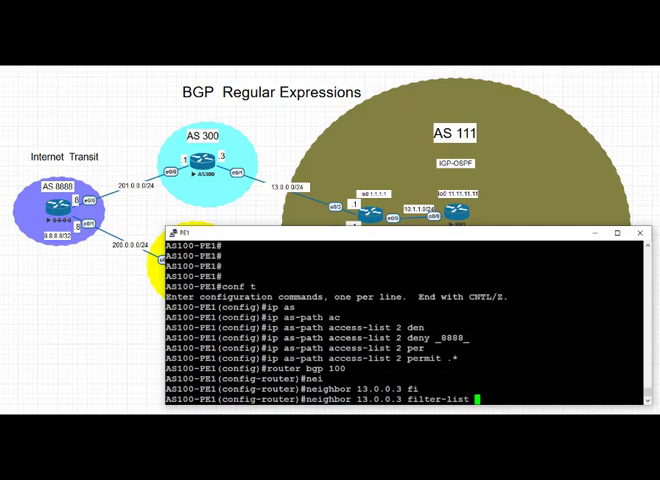
{"action": "type", "text": "2 in"}
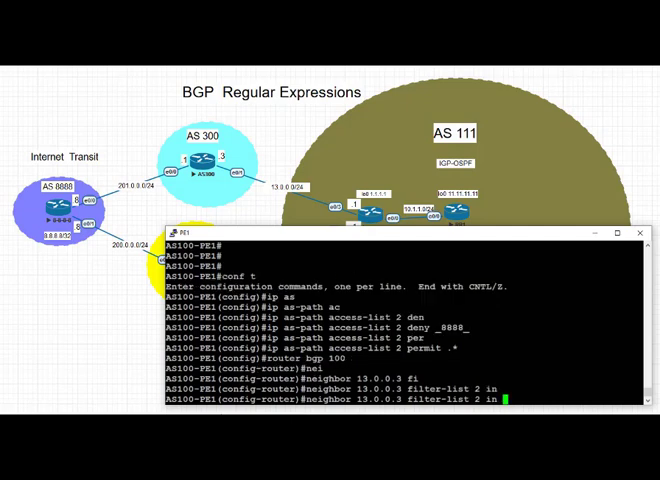
{"action": "key", "text": "Enter"}
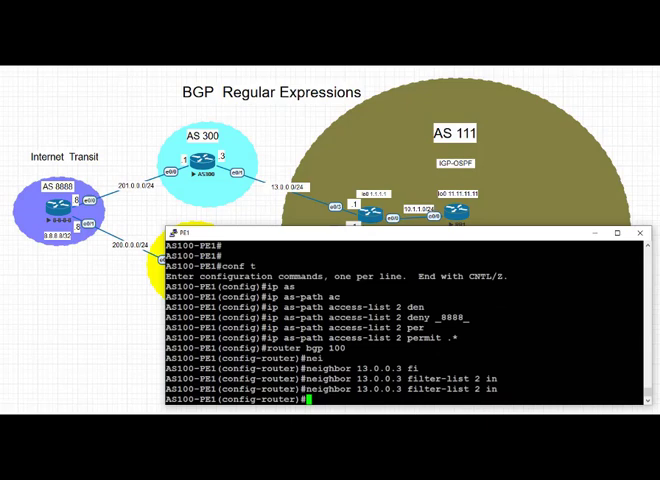
{"action": "type", "text": "do sh ip bgp"}
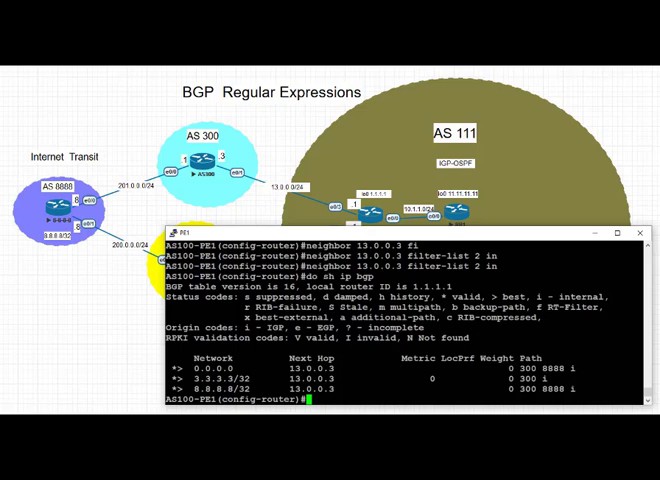
{"action": "mouse_move", "coordinate": [128, 332]}
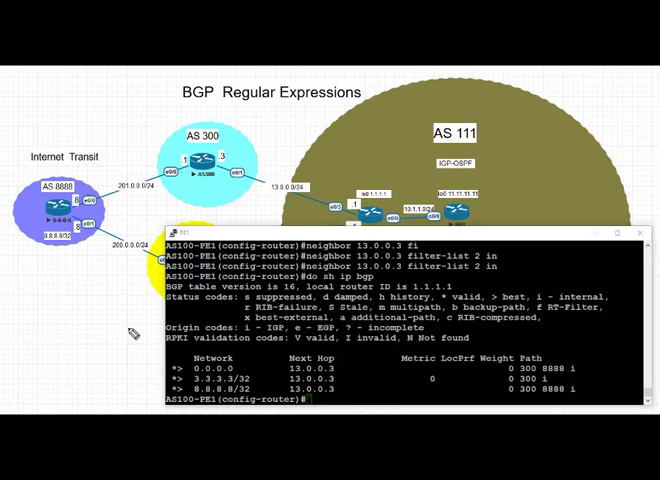
{"action": "mouse_move", "coordinate": [121, 330]}
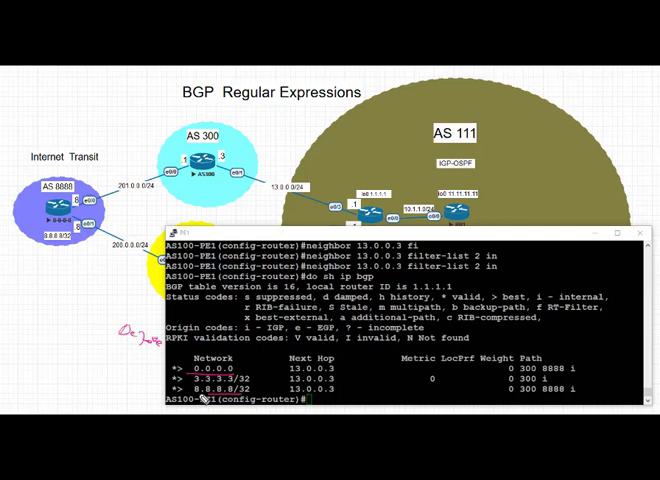
{"action": "mouse_move", "coordinate": [540, 376]}
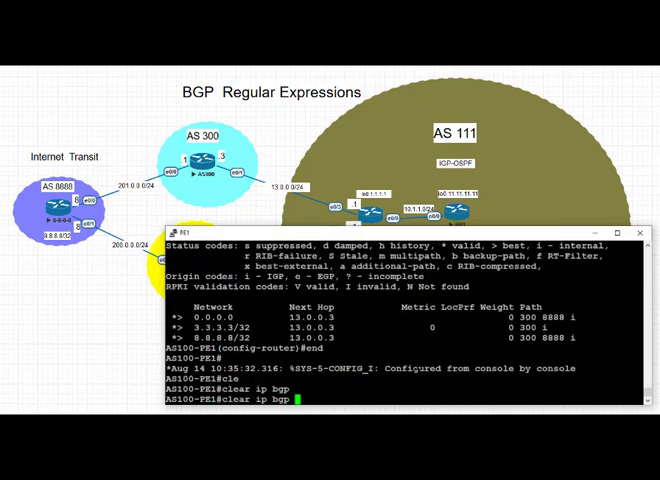
Step: Soft-clear PE1's BGP sessions with 'clear ip bgp * soft out', then enter 'sh ip bgp'
{"action": "type", "text": "clear ip bgp * soft out"}
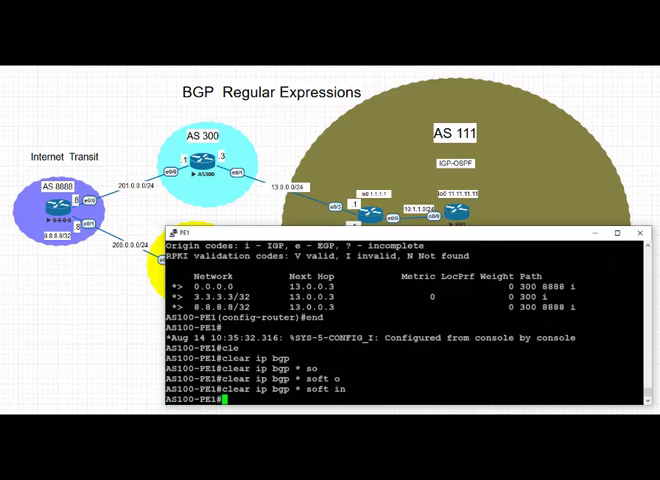
{"action": "type", "text": "sh ip bgp"}
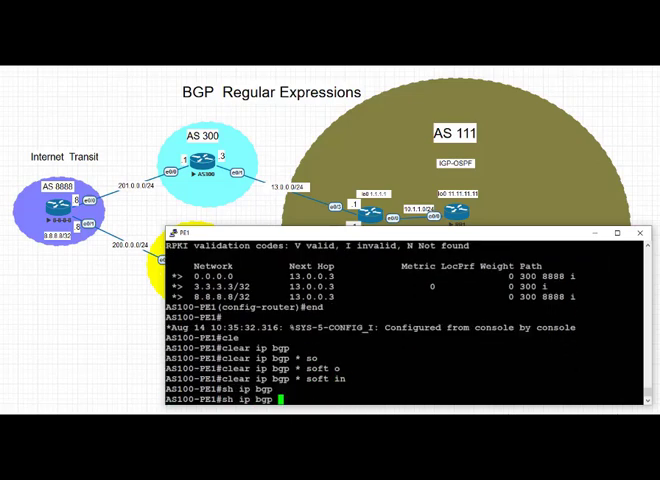